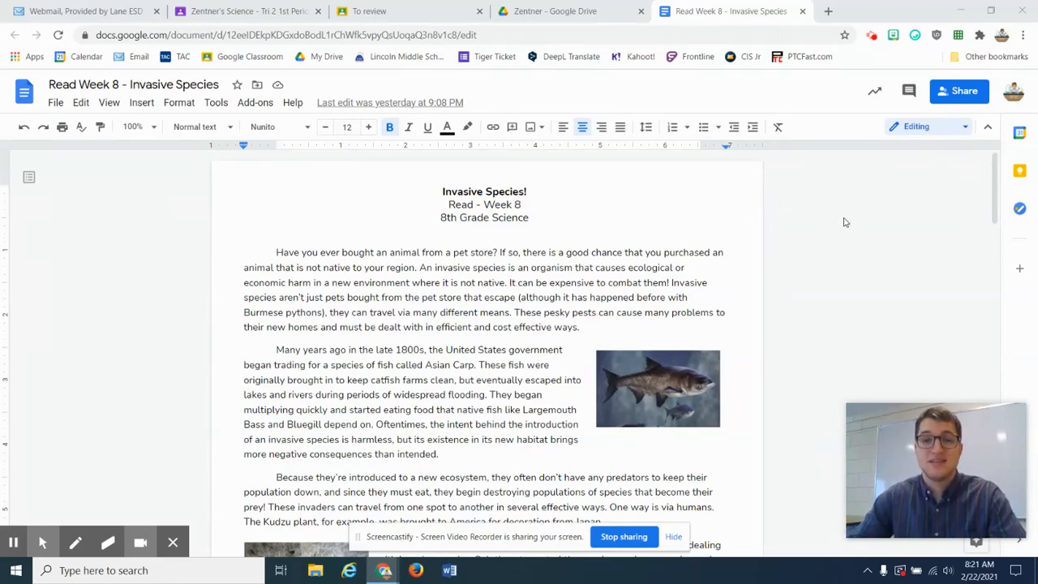
mouse_move(867, 219)
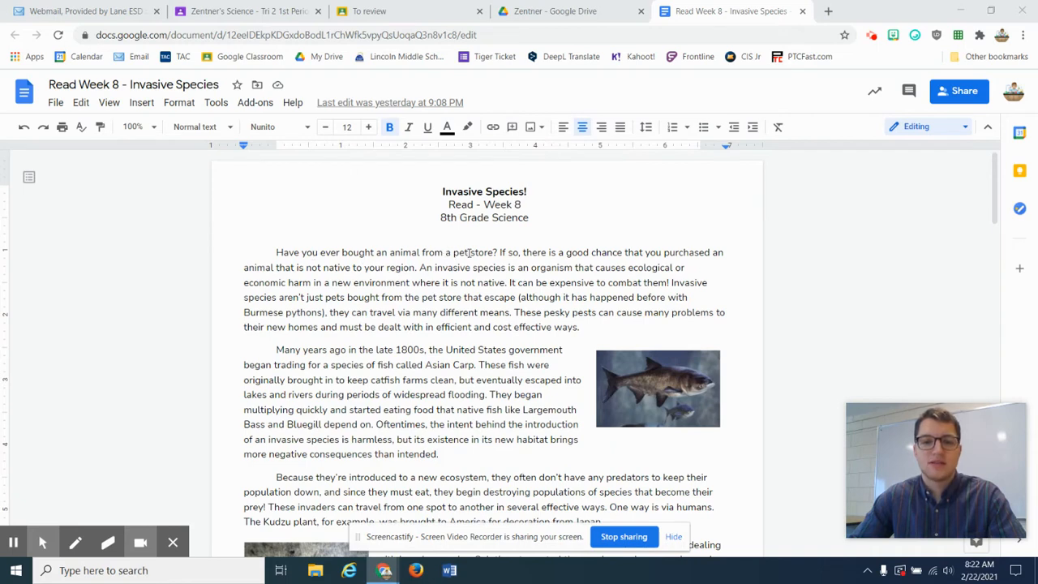
mouse_move(615, 253)
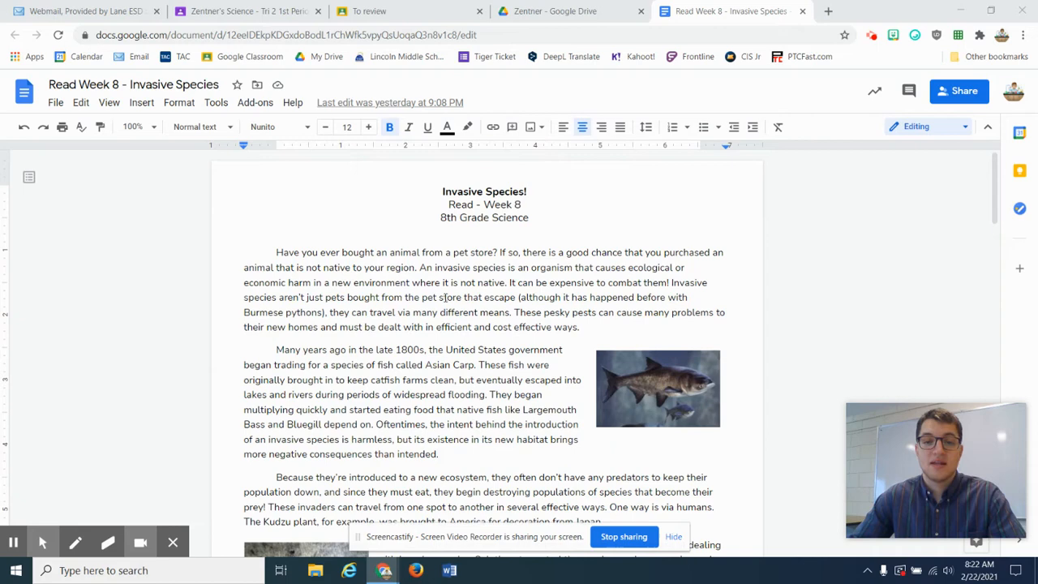
mouse_move(634, 297)
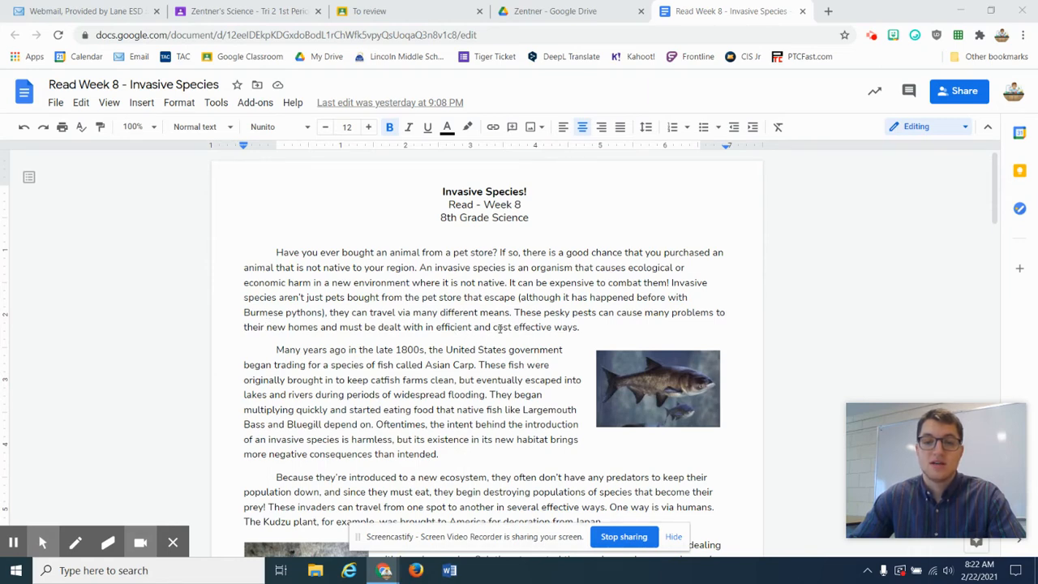
scroll(down, 3)
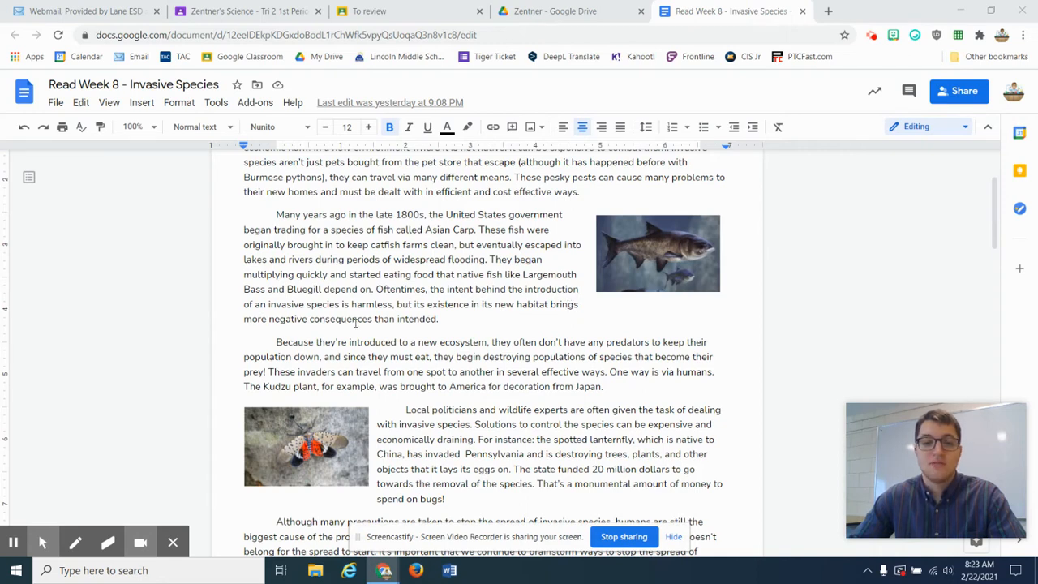
mouse_move(490, 320)
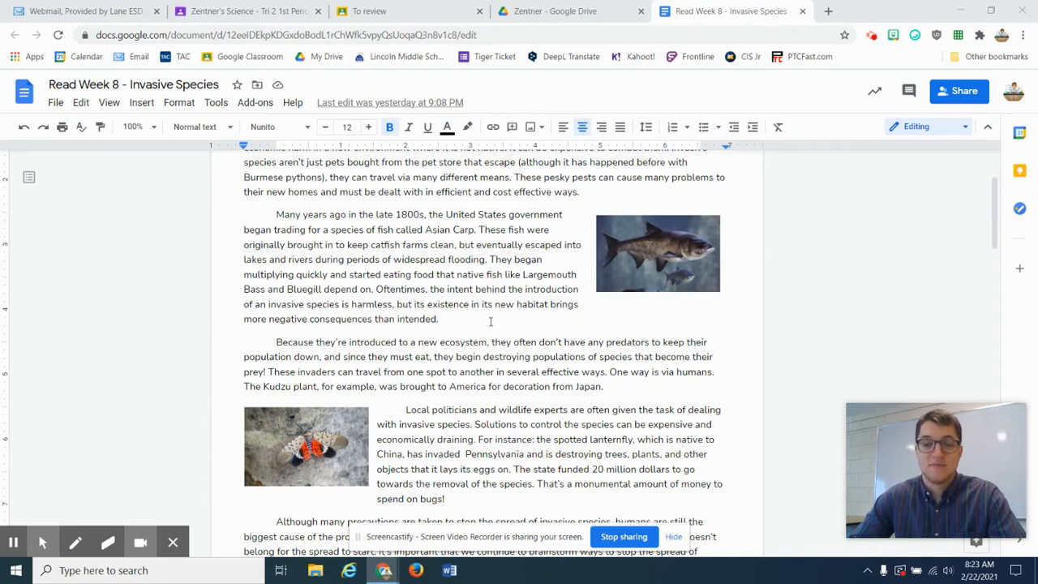
scroll(down, 3)
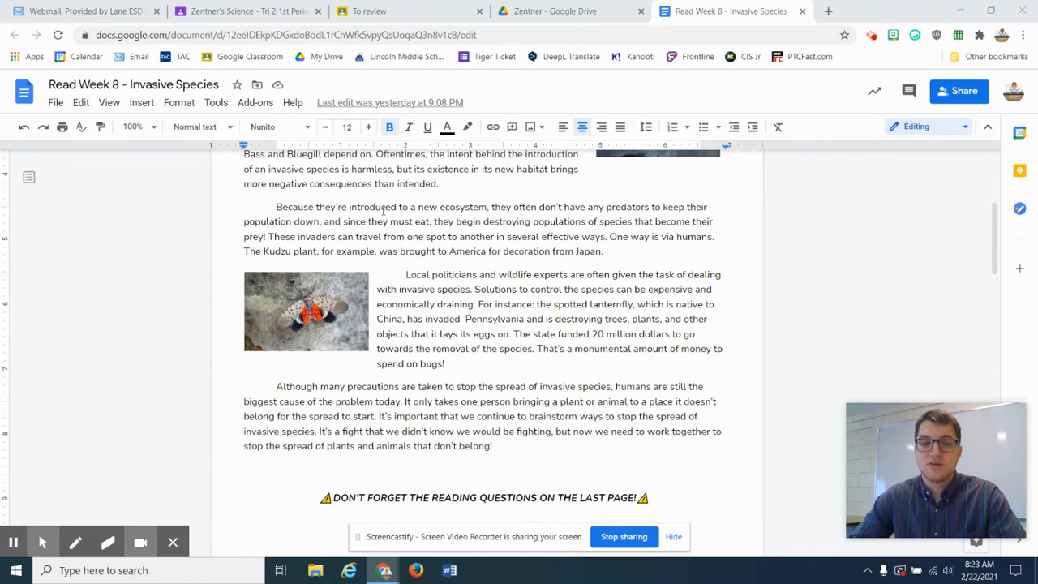
mouse_move(533, 221)
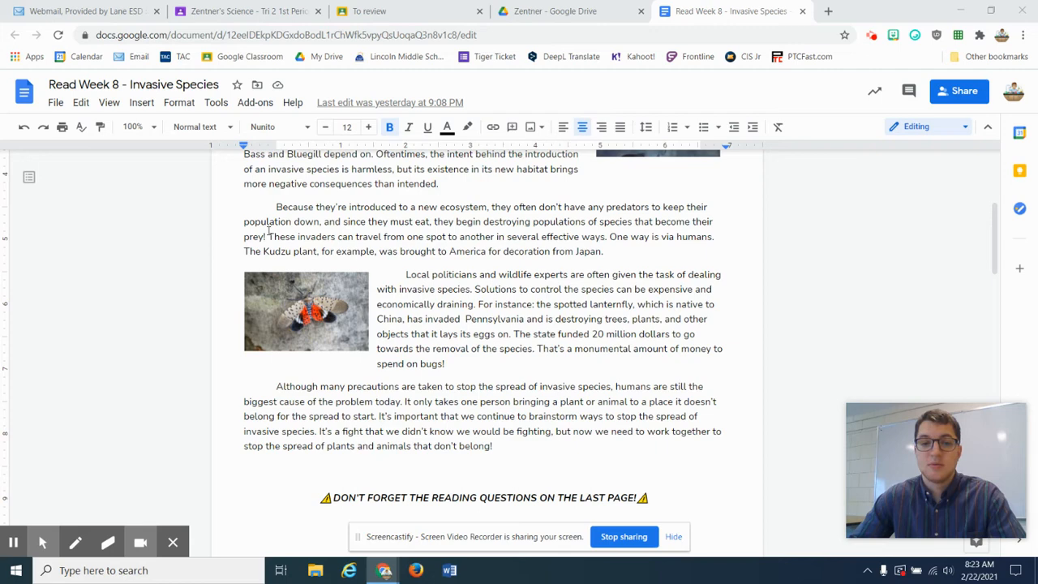
mouse_move(349, 236)
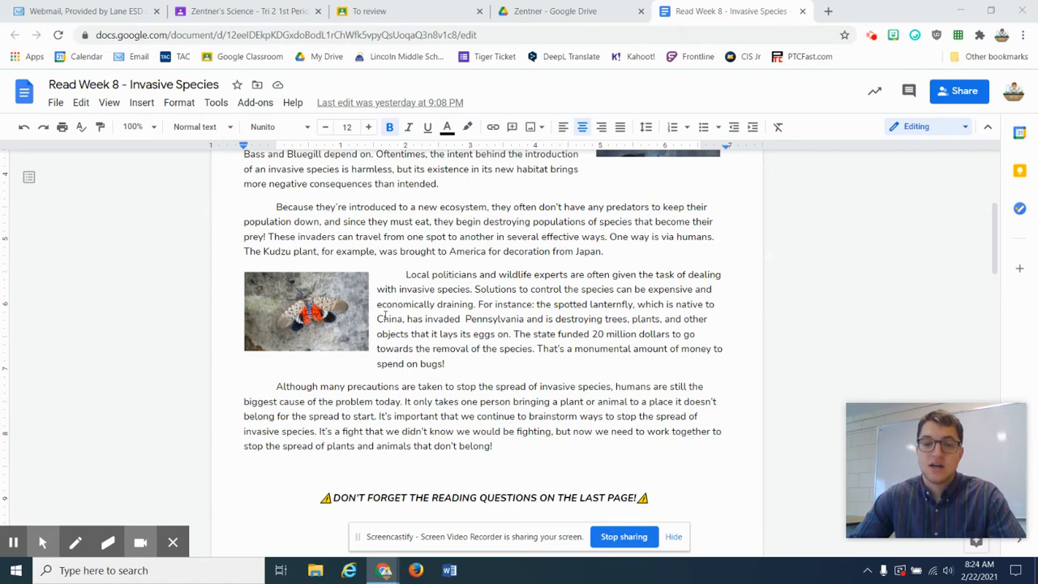
mouse_move(579, 318)
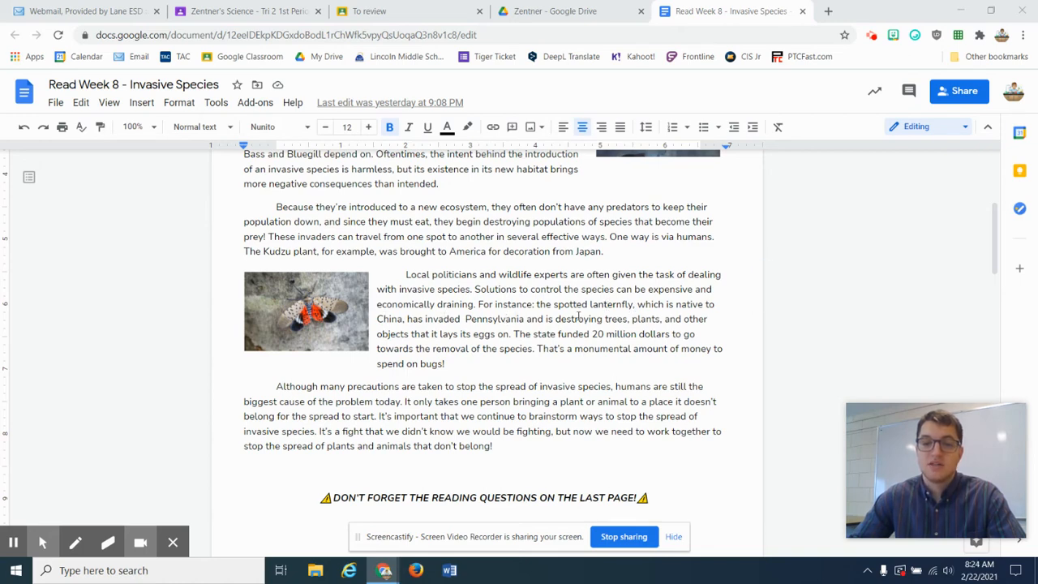
mouse_move(424, 334)
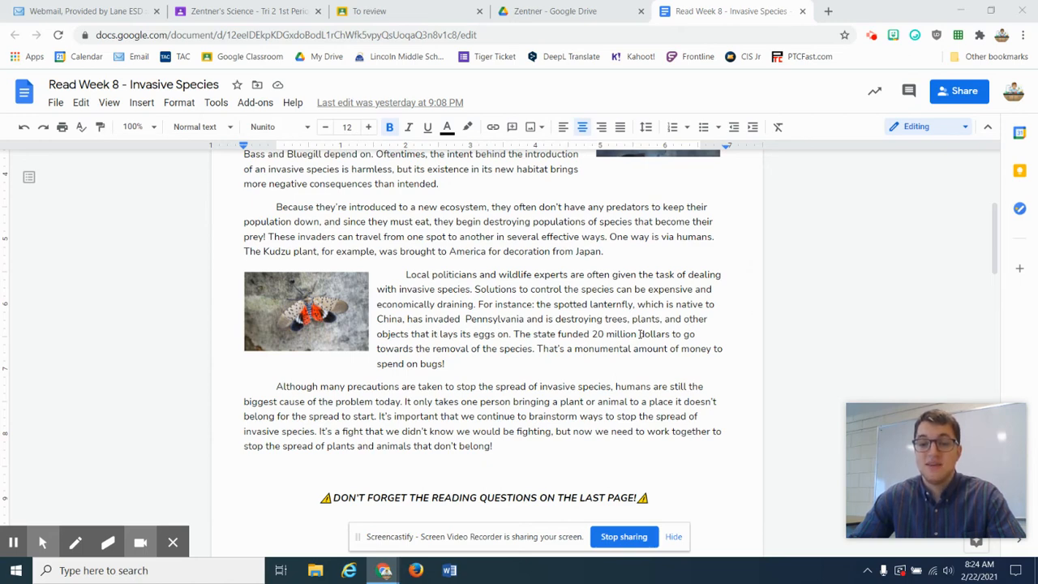
mouse_move(476, 348)
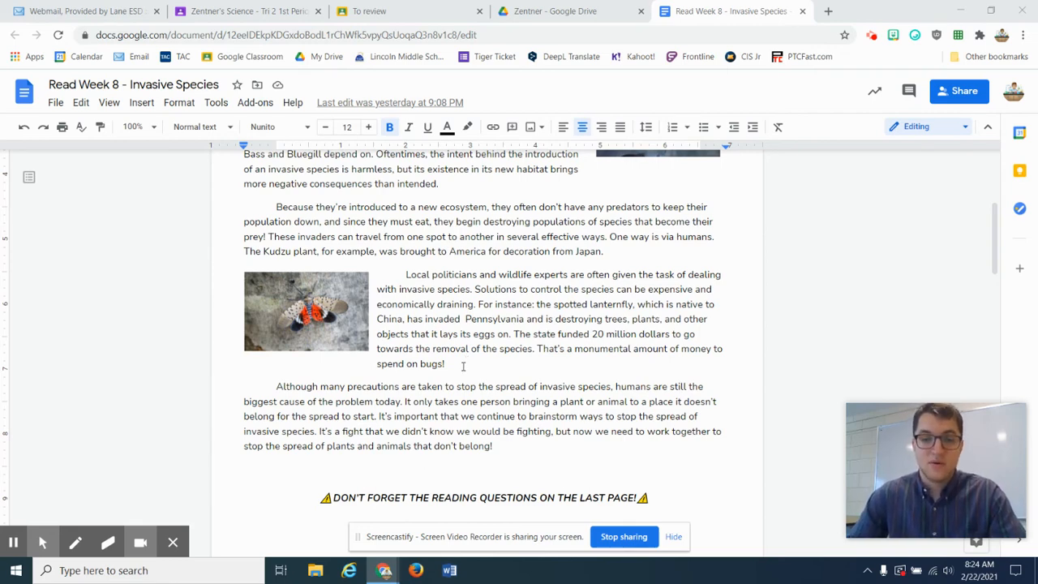
scroll(down, 3)
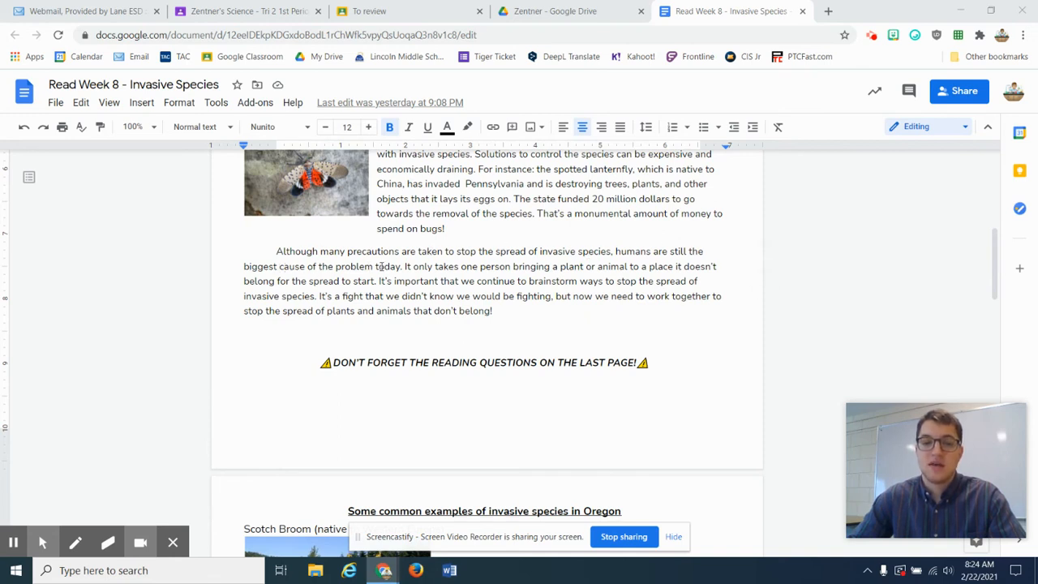
mouse_move(536, 266)
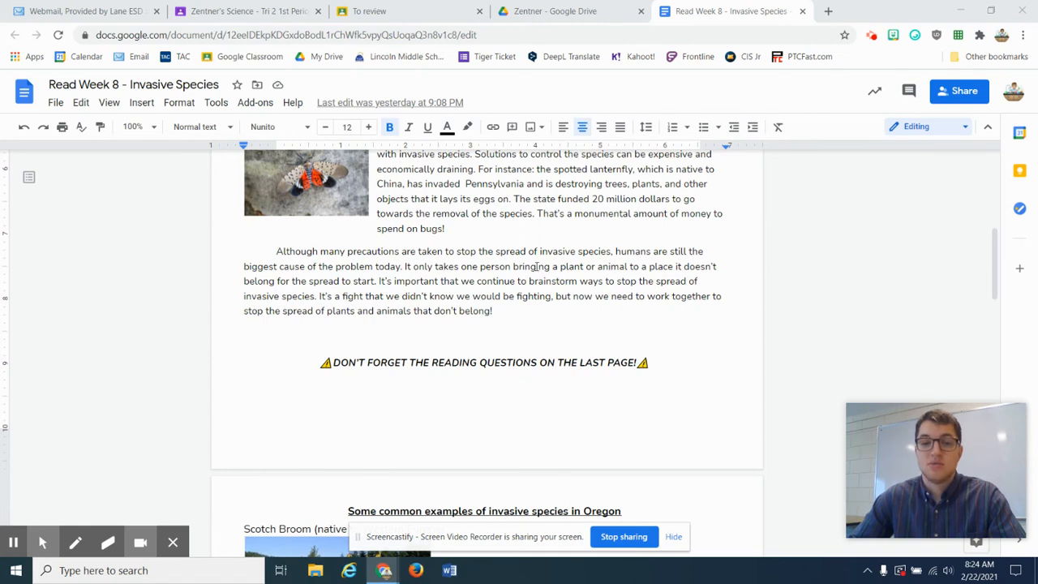
mouse_move(663, 266)
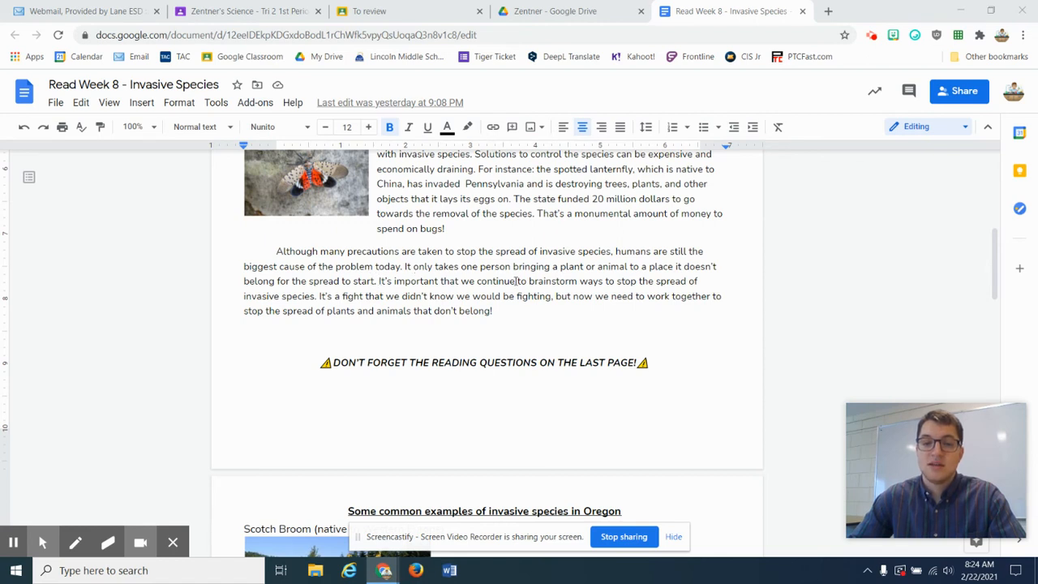
mouse_move(312, 295)
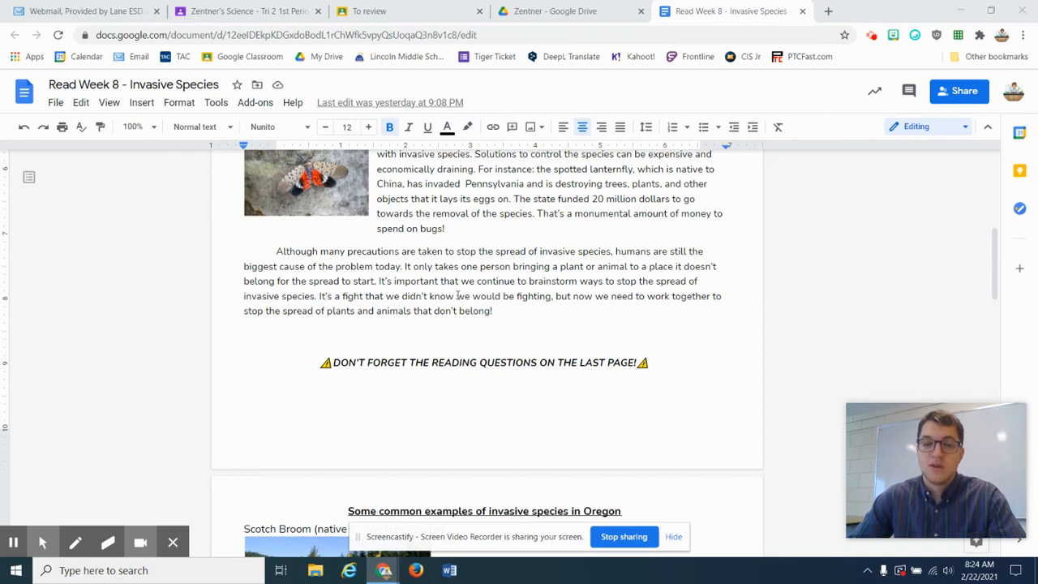
mouse_move(645, 296)
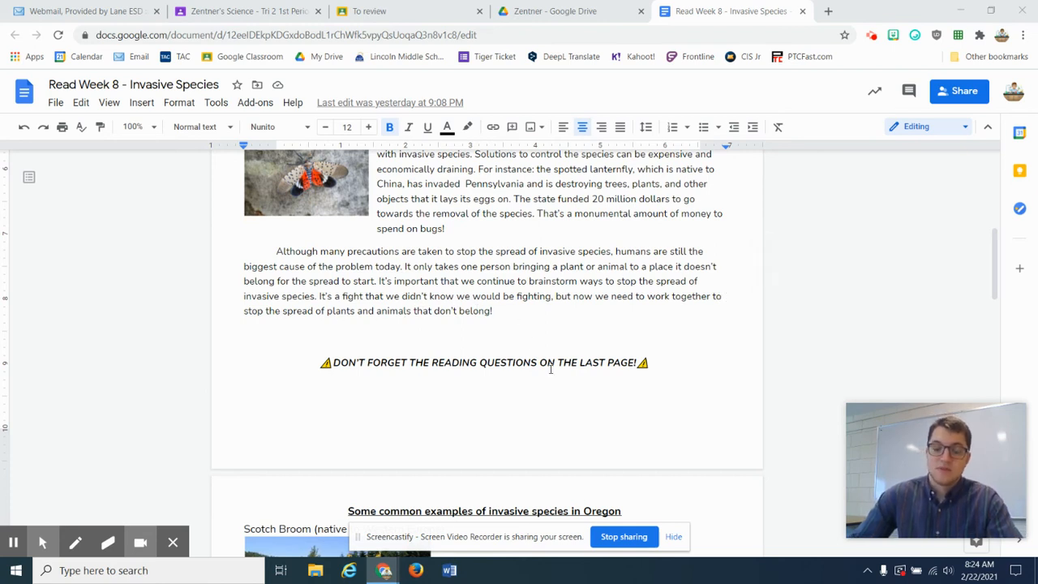
scroll(down, 3)
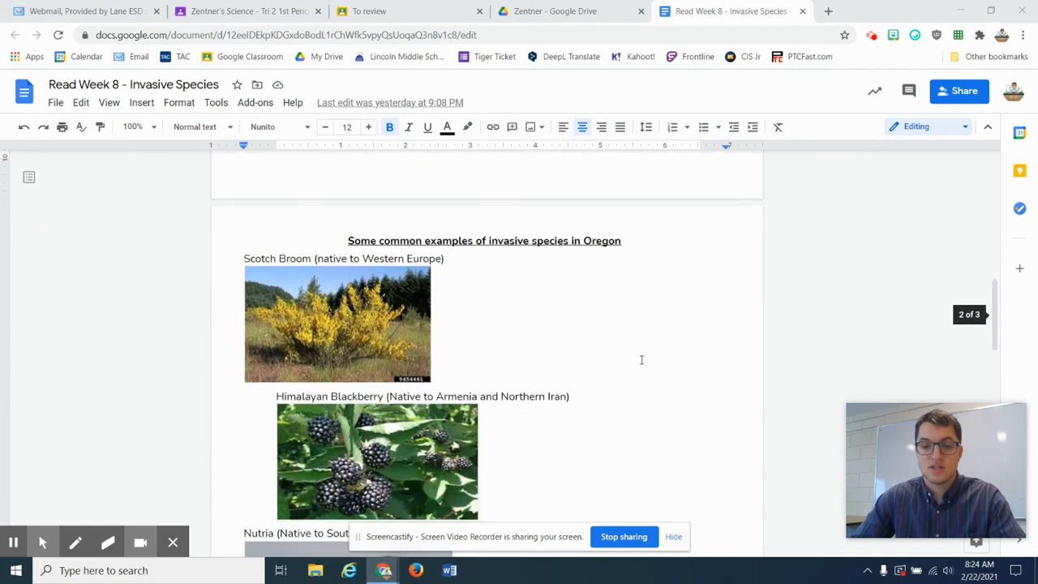
scroll(down, 3)
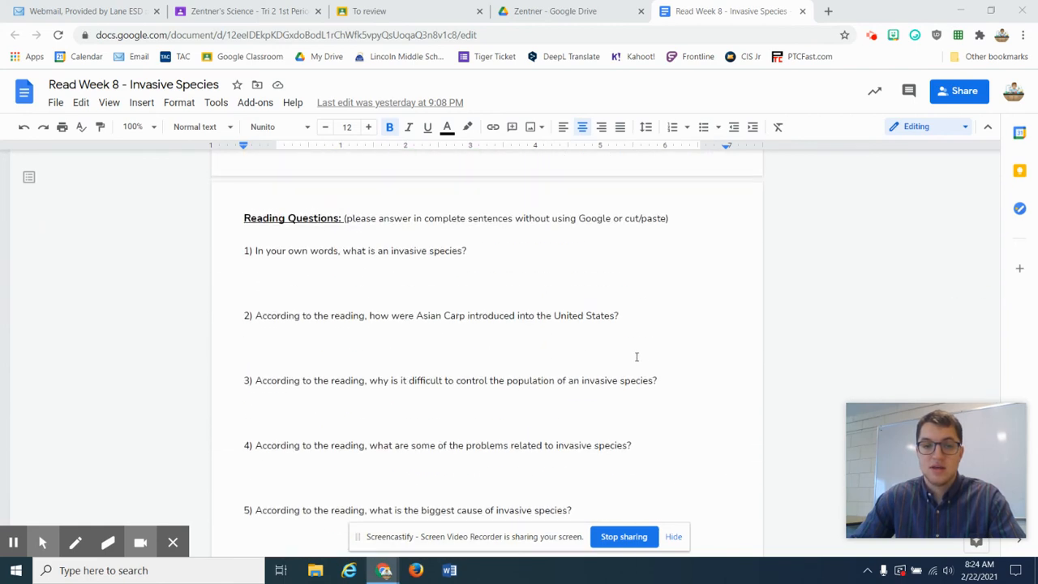
mouse_move(452, 434)
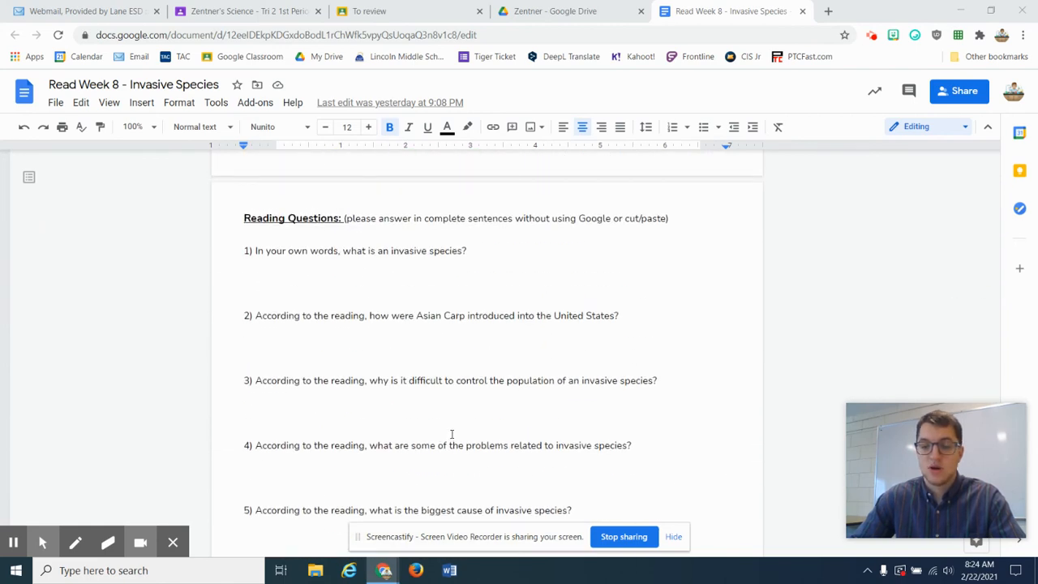
scroll(down, 3)
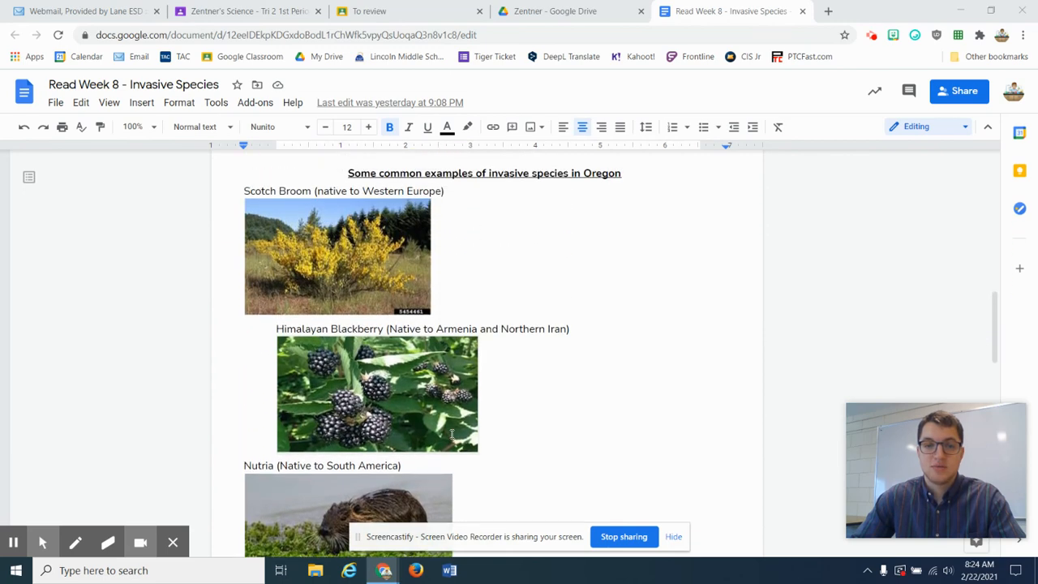
scroll(down, 3)
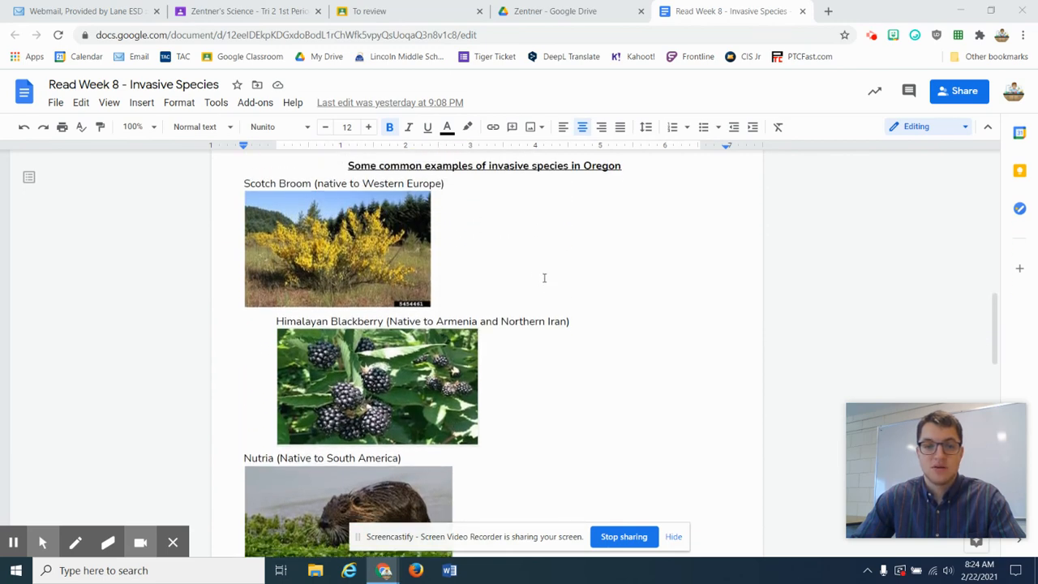
scroll(down, 3)
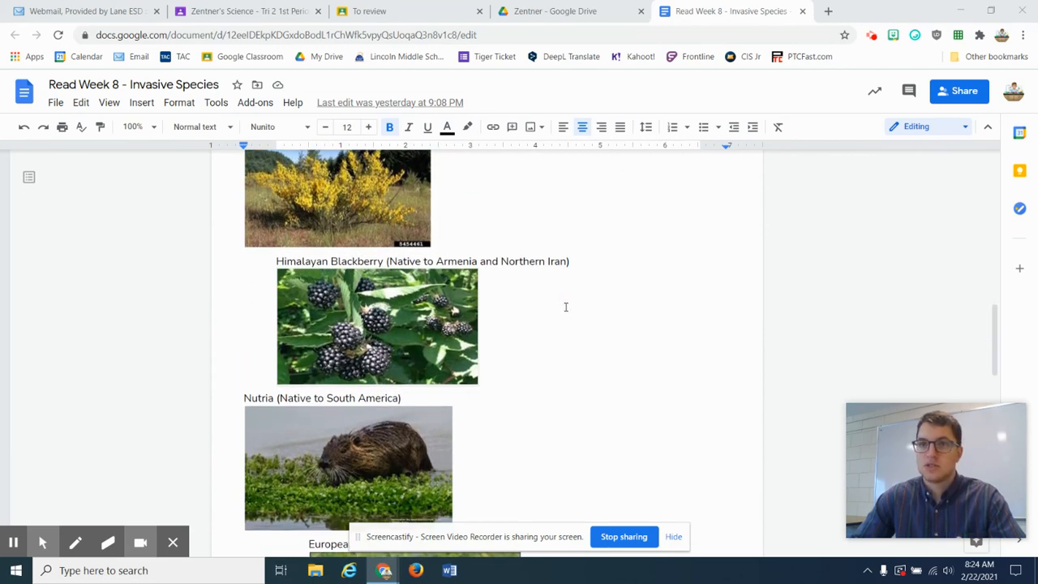
scroll(down, 3)
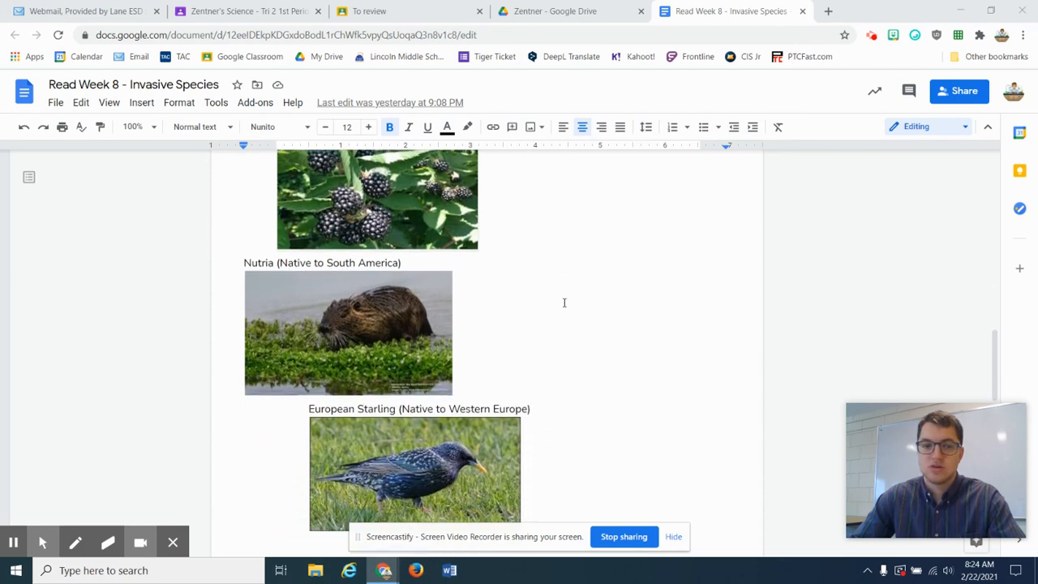